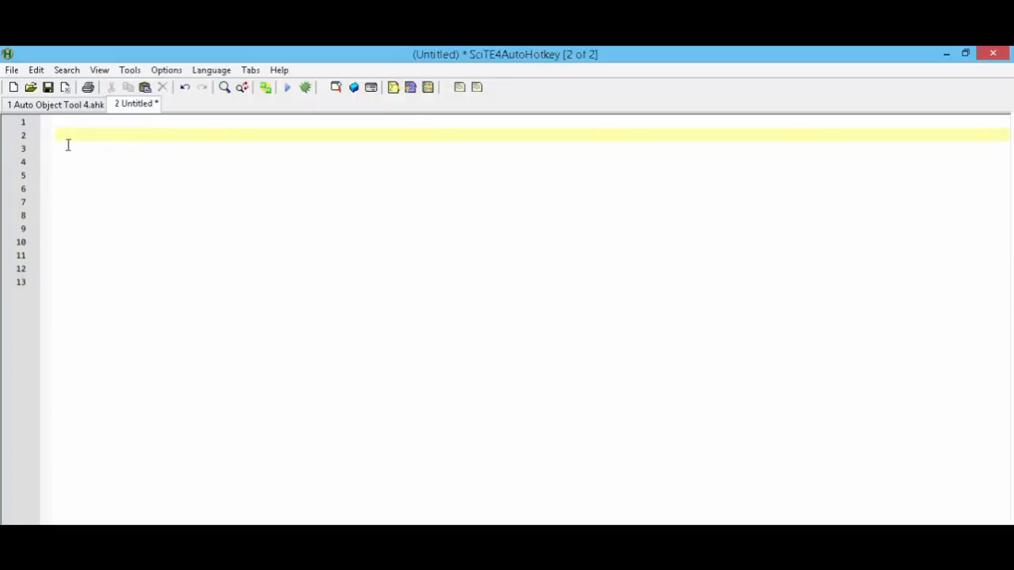
Step: Type the exit hotkey line ^ESC::ExitApp on line 2 of the script
text(^ESC::ExitApp)
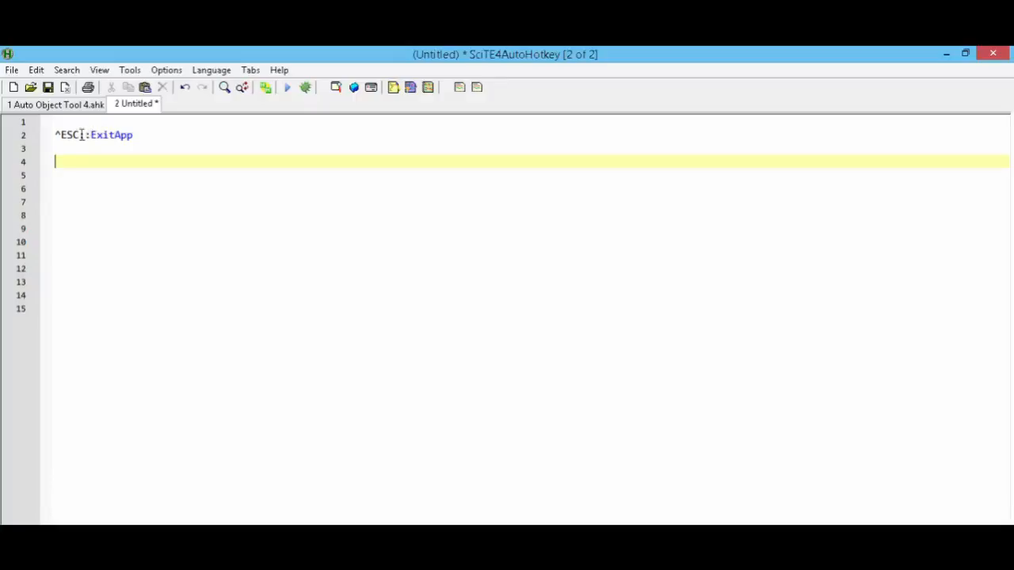
Step: Replace ^ESC::ExitApp with an F1:: block containing indented 'Your Code' and ExitApp
text(:)
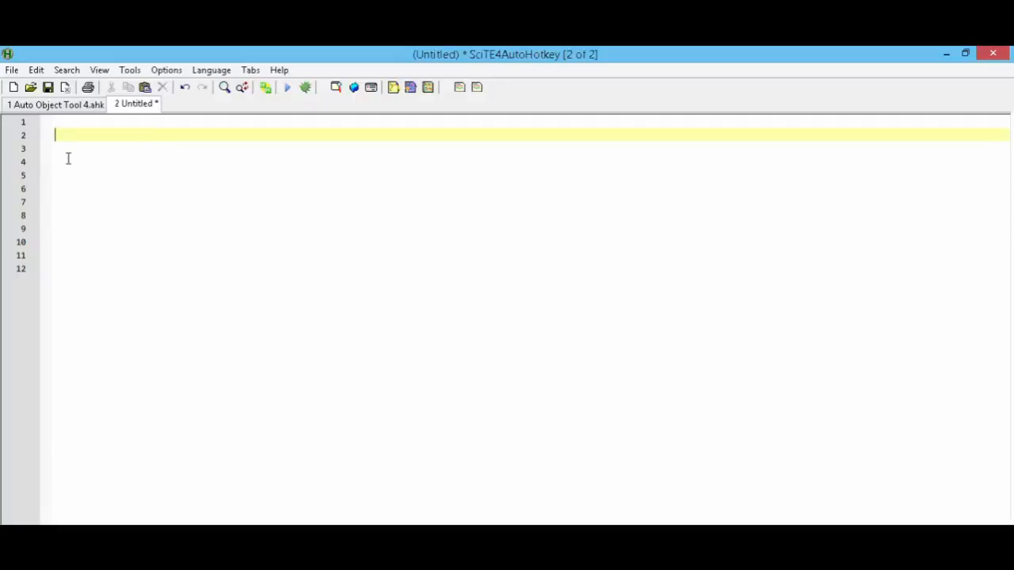
mouse_move(76, 165)
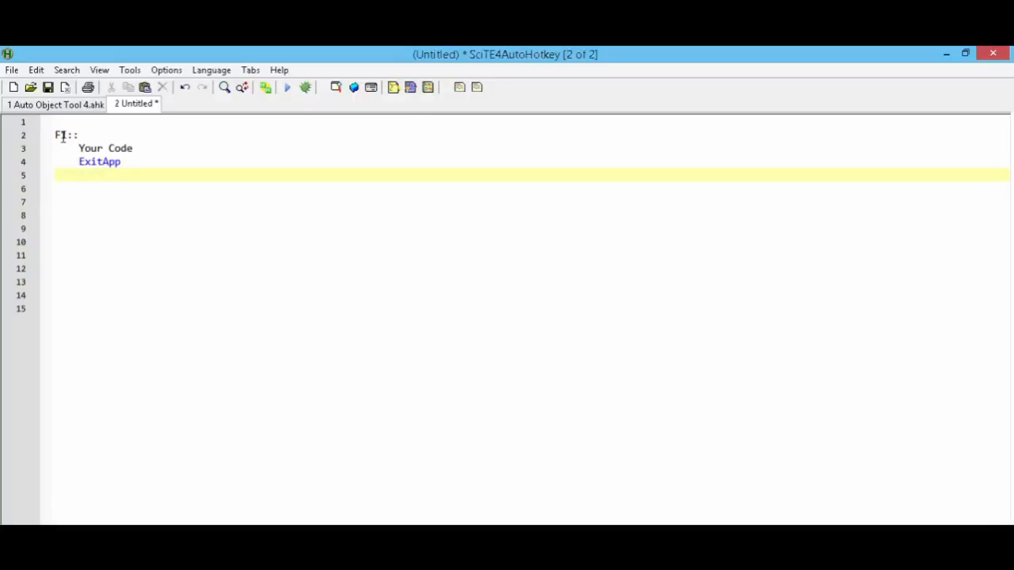
mouse_move(83, 148)
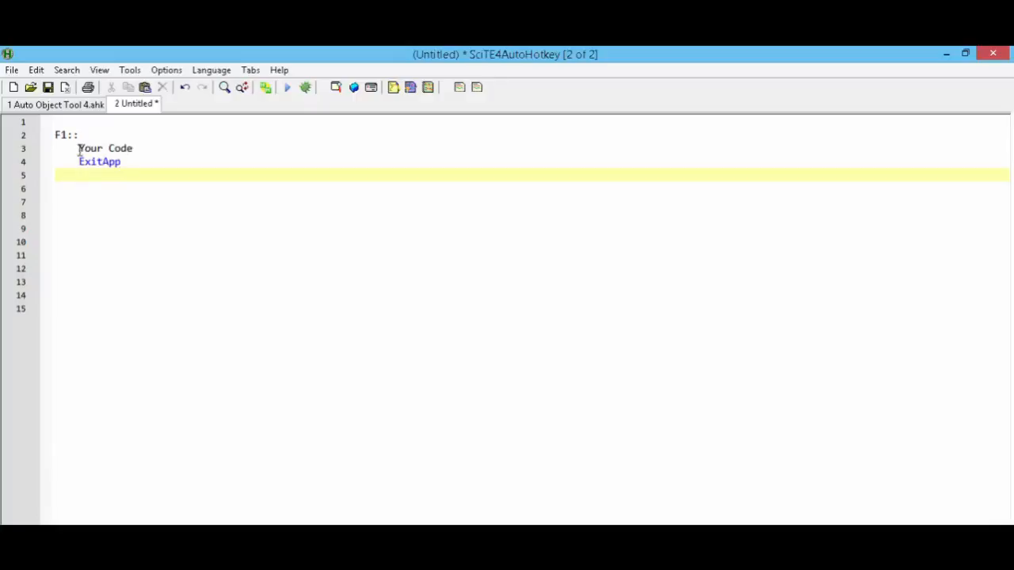
click(135, 148)
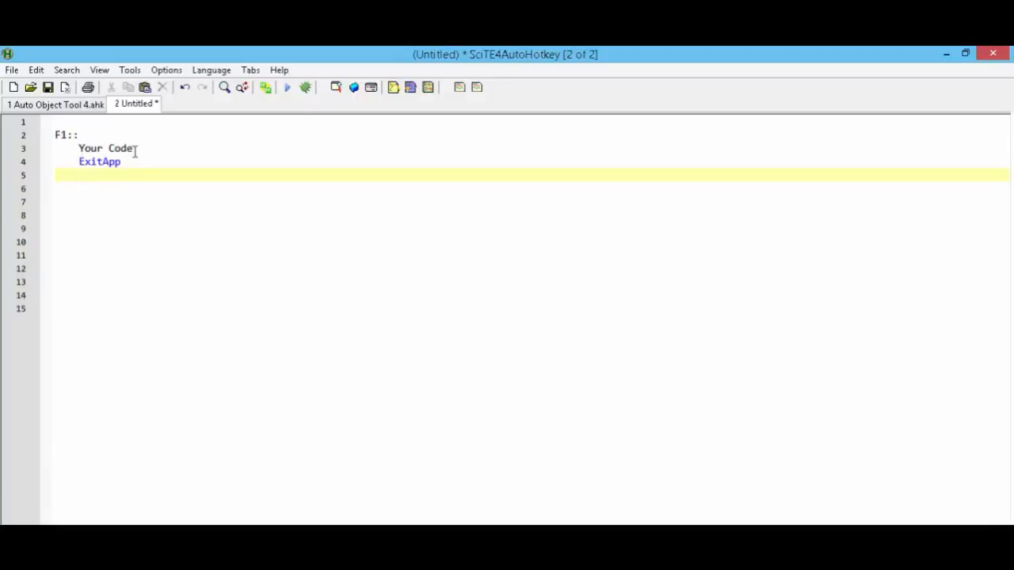
mouse_move(102, 187)
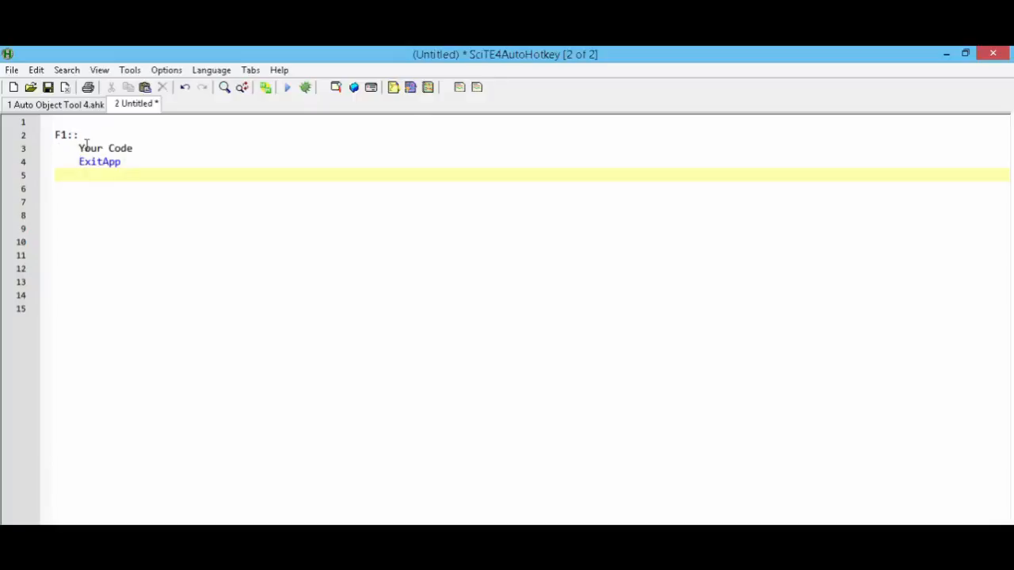
mouse_move(135, 151)
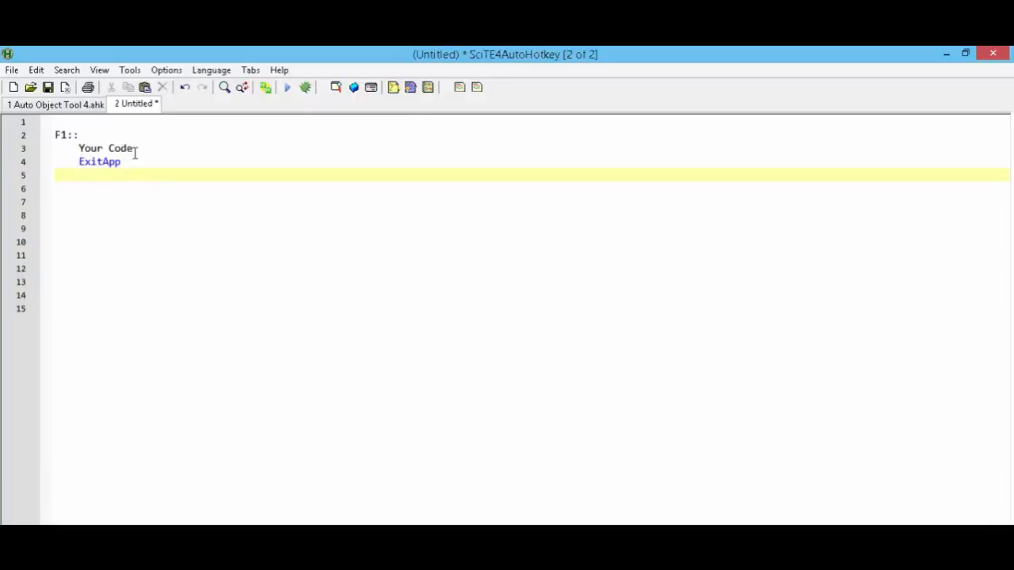